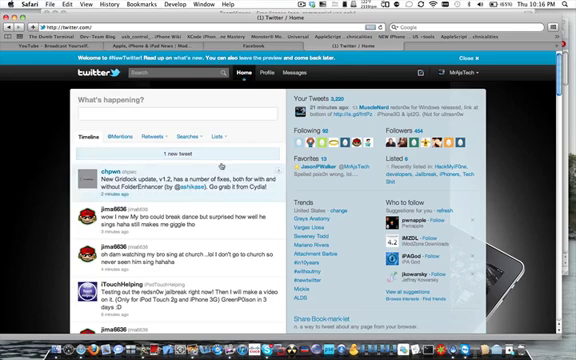
{"action": "scroll", "scroll_direction": "down", "scroll_amount": 3}
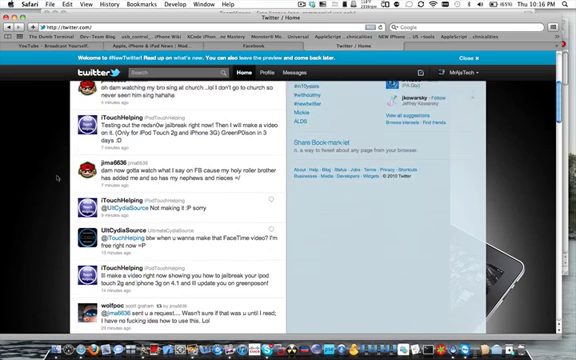
{"action": "scroll", "scroll_direction": "down", "scroll_amount": 3}
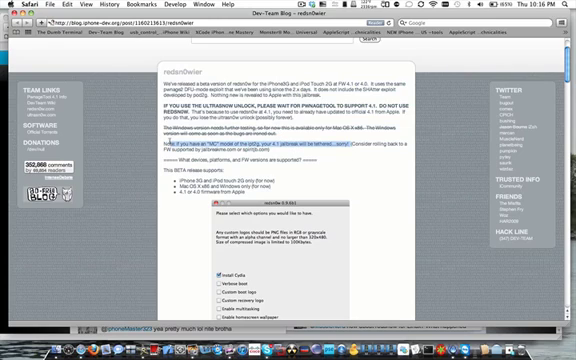
{"action": "scroll", "scroll_direction": "down", "scroll_amount": 3}
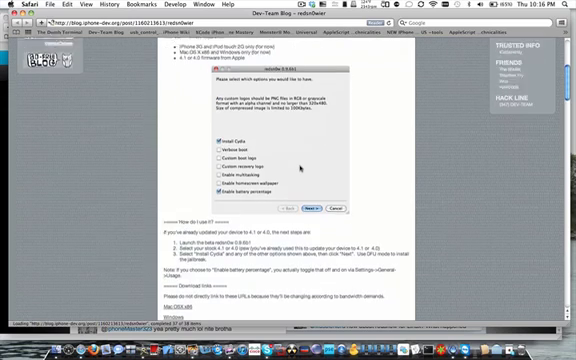
{"action": "scroll", "scroll_direction": "down", "scroll_amount": 3}
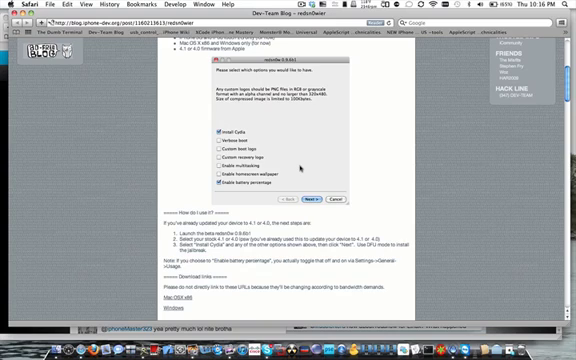
{"action": "scroll", "scroll_direction": "down", "scroll_amount": 3}
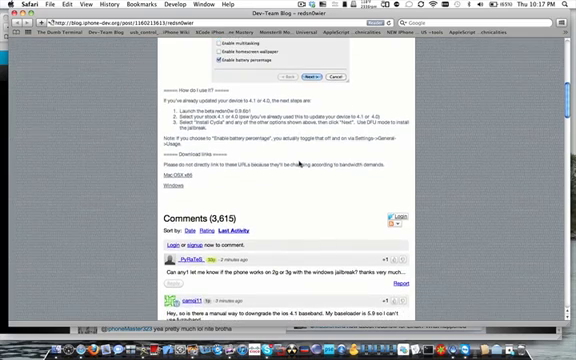
{"action": "scroll", "scroll_direction": "up", "scroll_amount": 3}
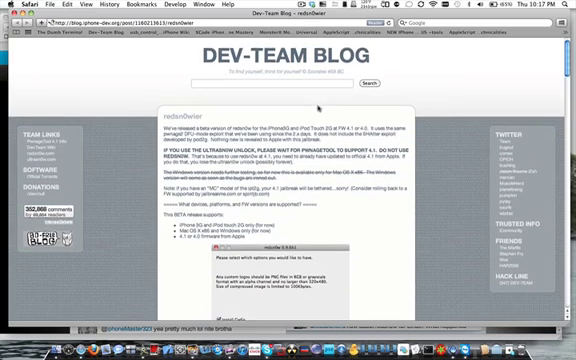
{"action": "scroll", "scroll_direction": "down", "scroll_amount": 3}
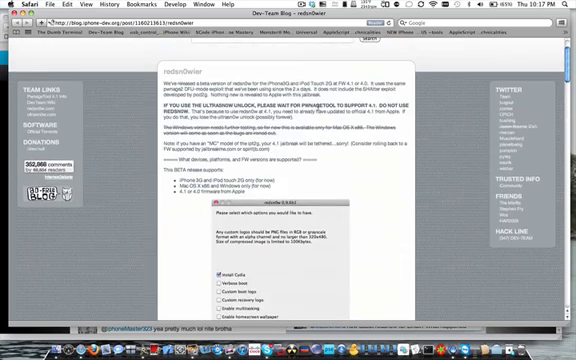
{"action": "scroll", "scroll_direction": "up", "scroll_amount": 3}
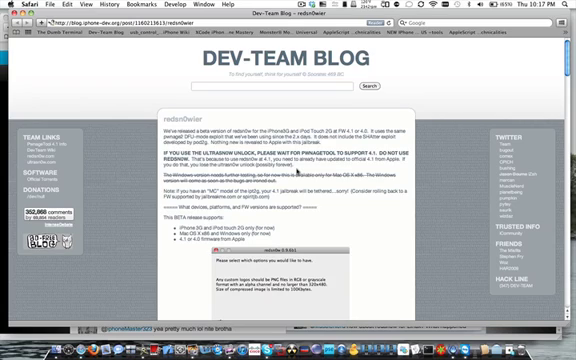
{"action": "mouse_move", "coordinate": [300, 164]}
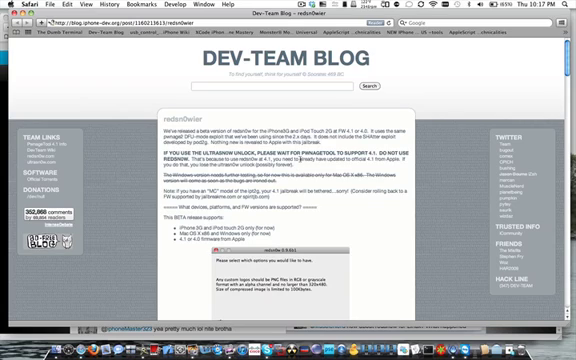
{"action": "scroll", "scroll_direction": "down", "scroll_amount": 3}
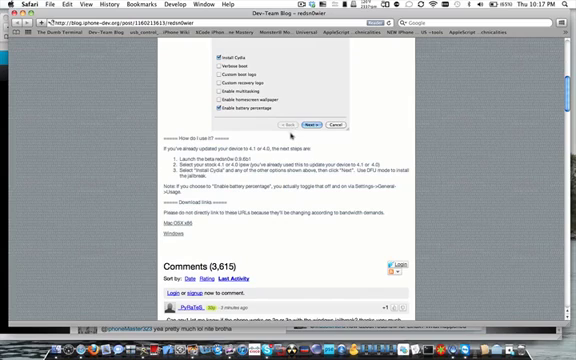
{"action": "mouse_move", "coordinate": [290, 136]}
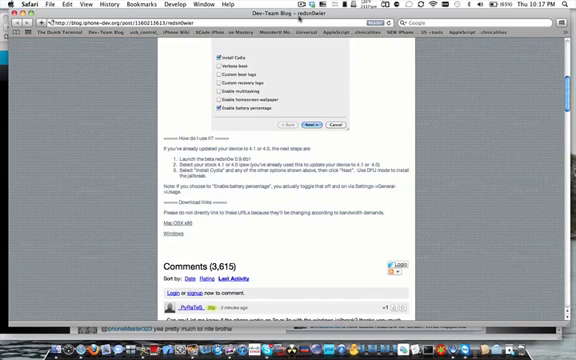